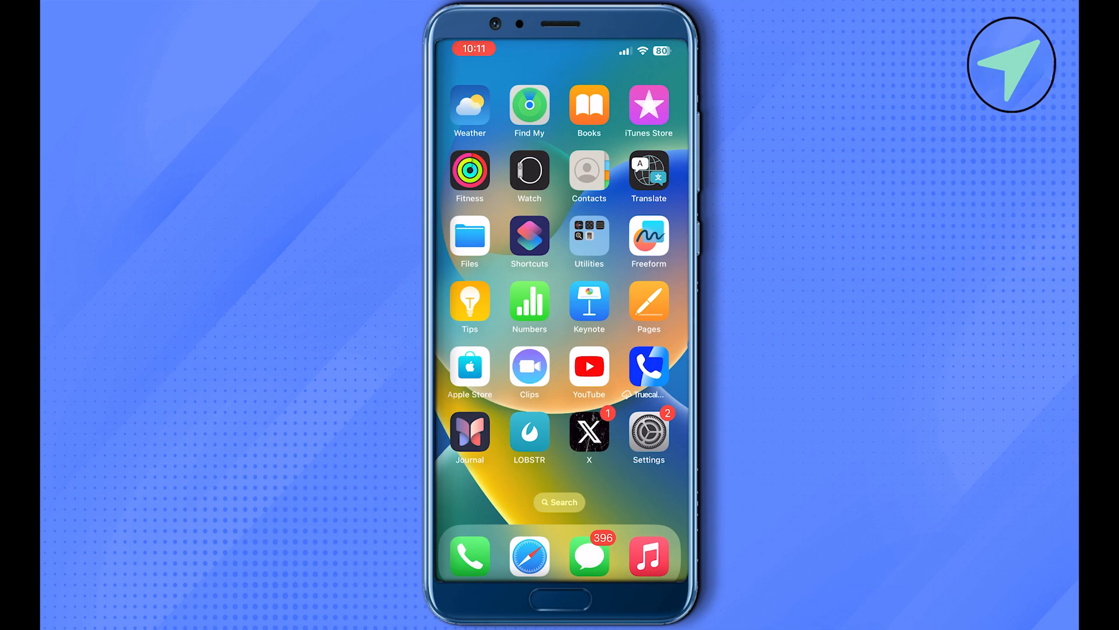
- Open the Settings app from the home screen
{"action": "left_click", "coordinate": [647, 430]}
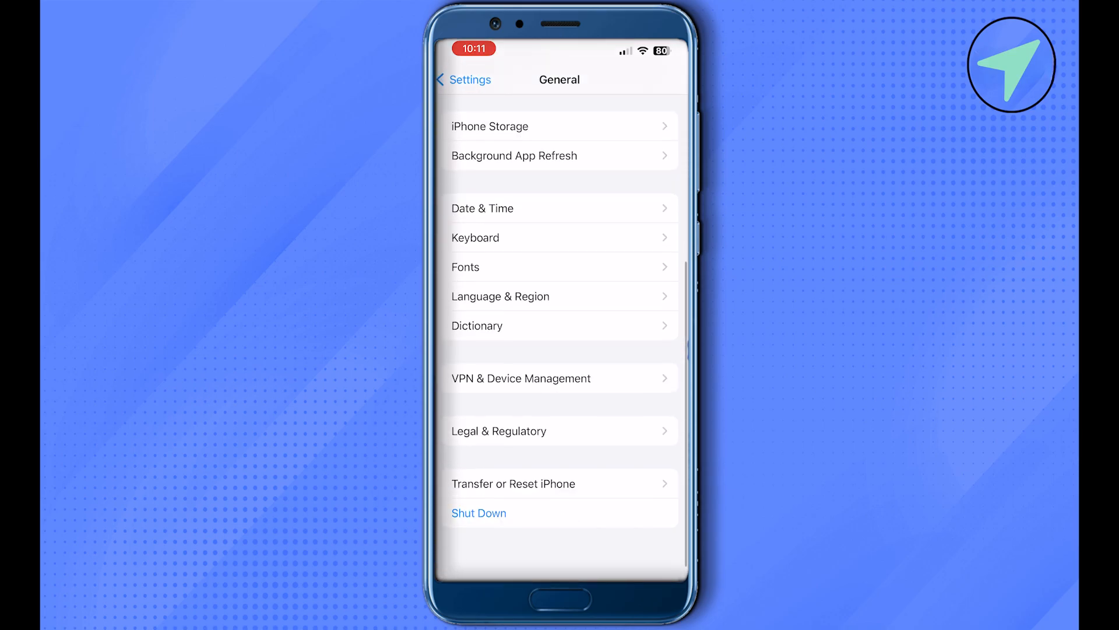
{"action": "scroll", "scroll_direction": "down", "scroll_amount": 3}
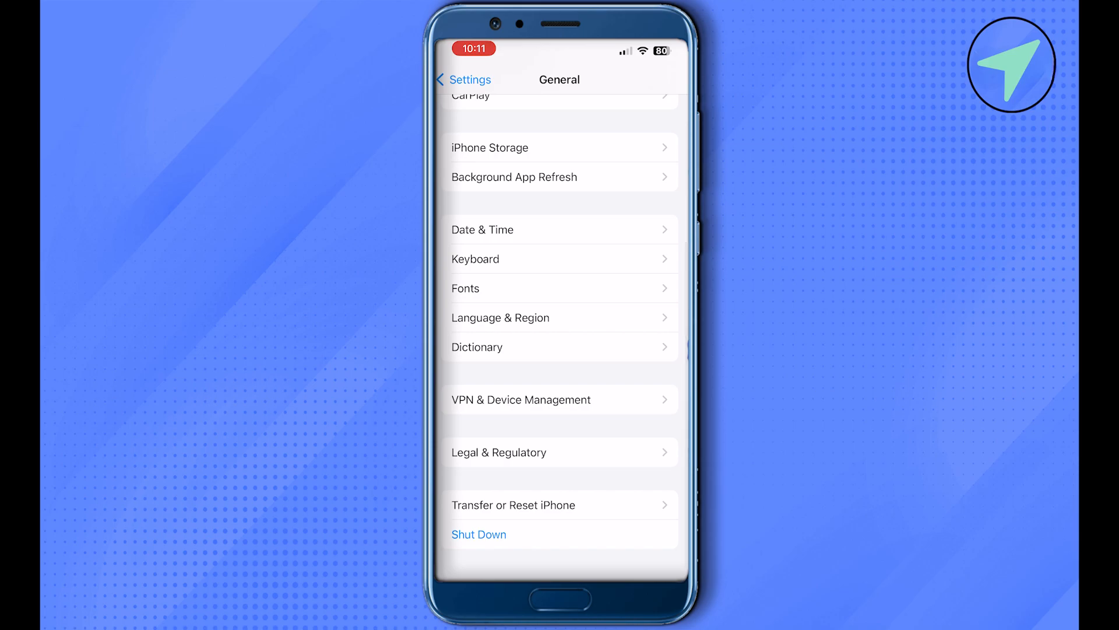
{"action": "left_click", "coordinate": [513, 505]}
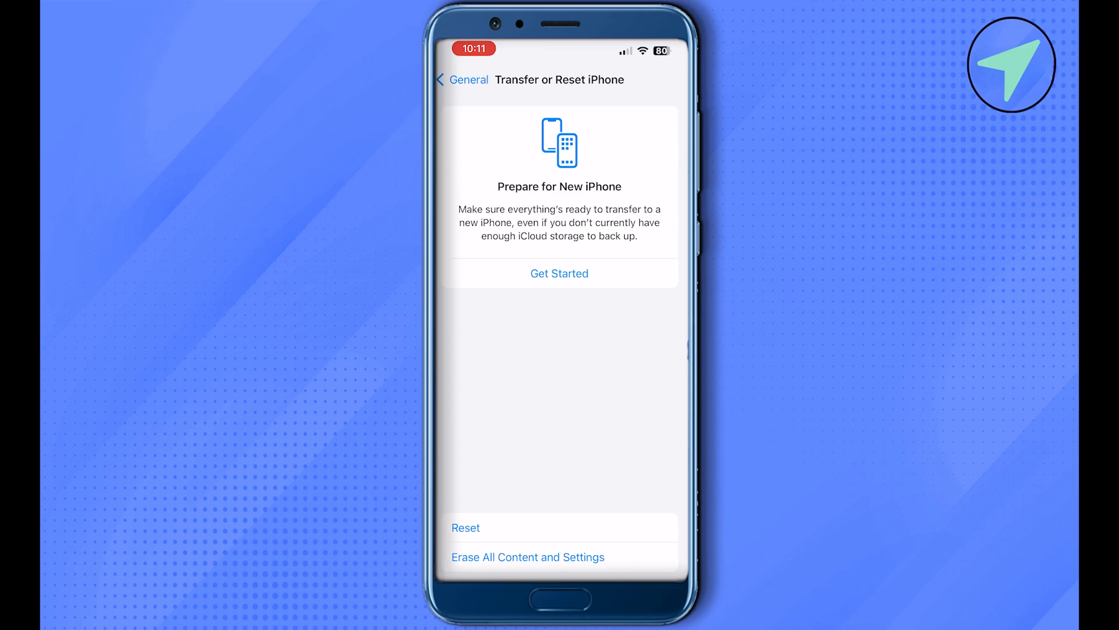
{"action": "left_click", "coordinate": [463, 80]}
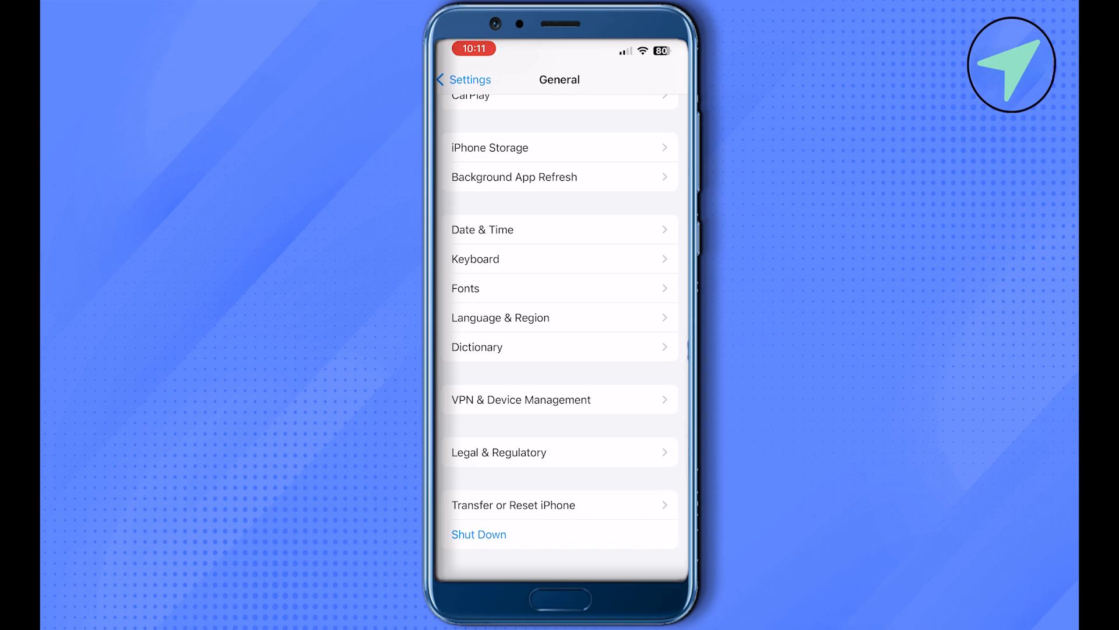
- Return to the main Settings list and open the Wallet settings page
{"action": "scroll", "scroll_direction": "up", "scroll_amount": 3}
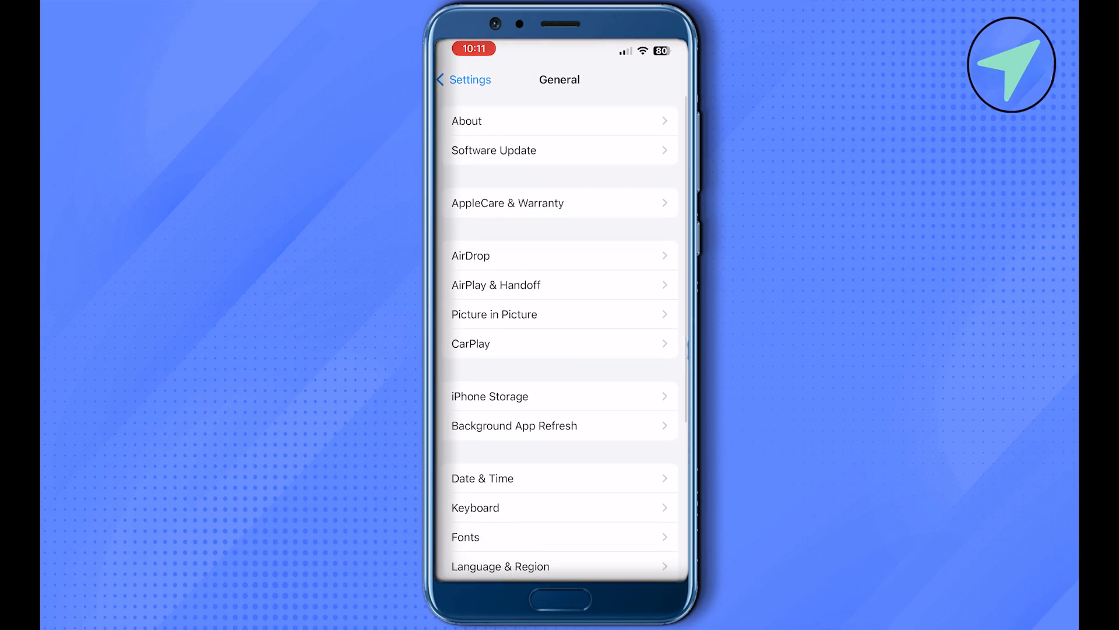
{"action": "left_click", "coordinate": [463, 80]}
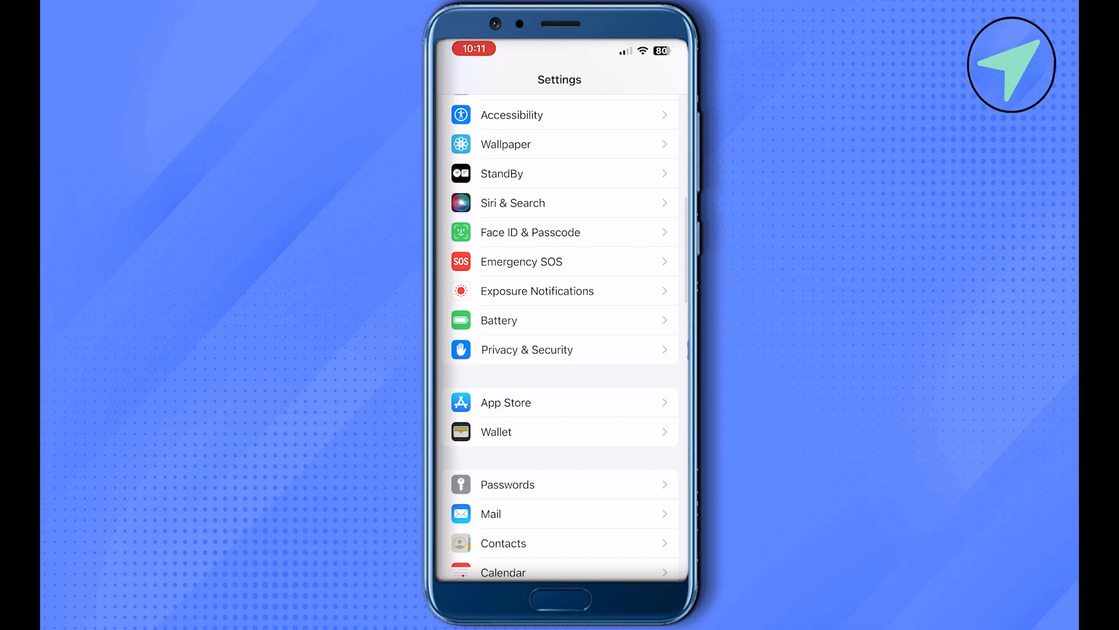
{"action": "left_click", "coordinate": [497, 431]}
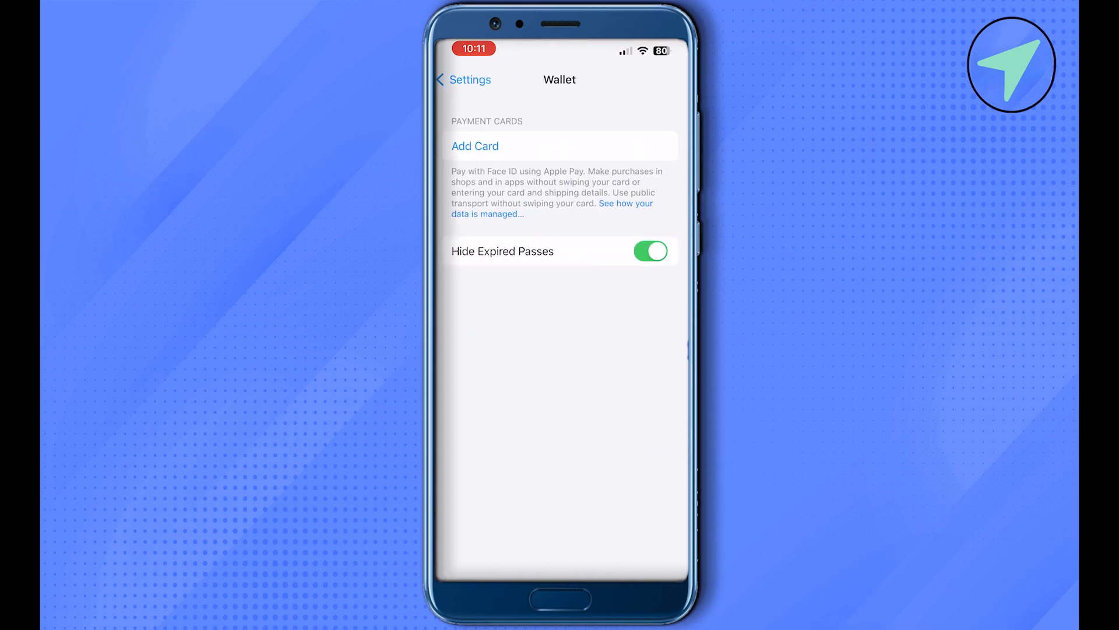